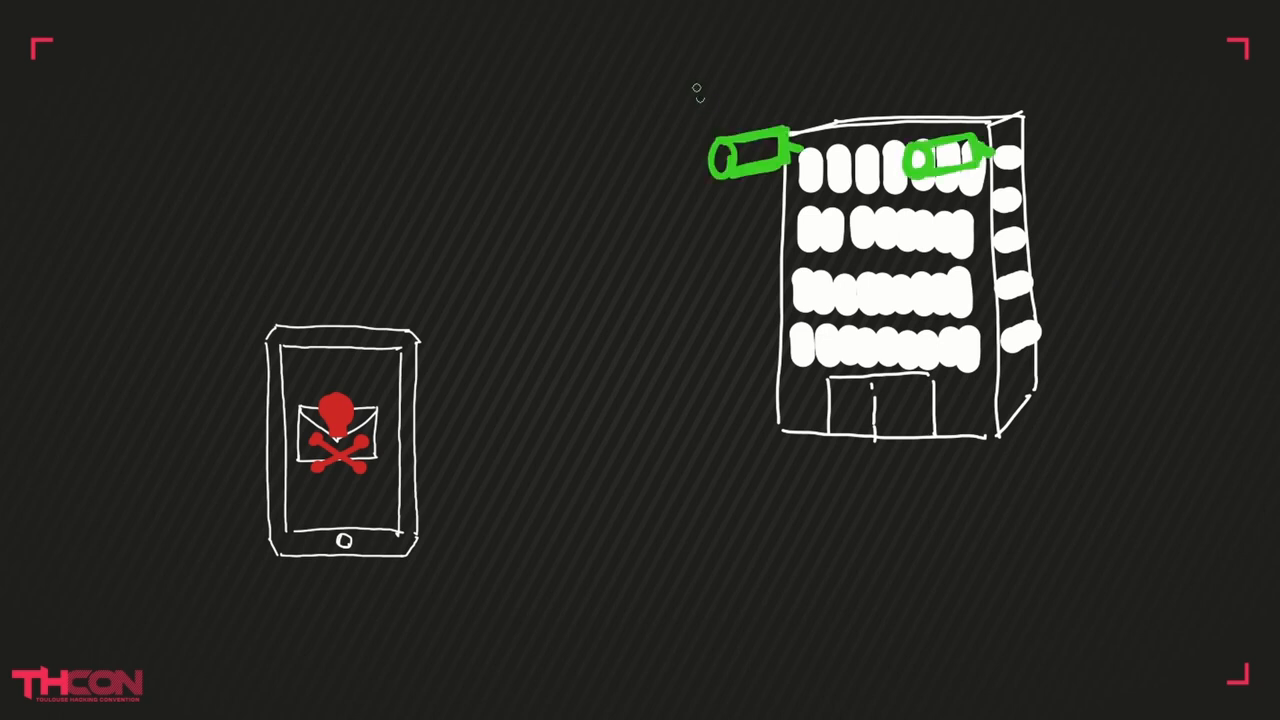
# Handwrite "Zigbee signal" in green above the building sketch.
pyautogui.write('Zi')
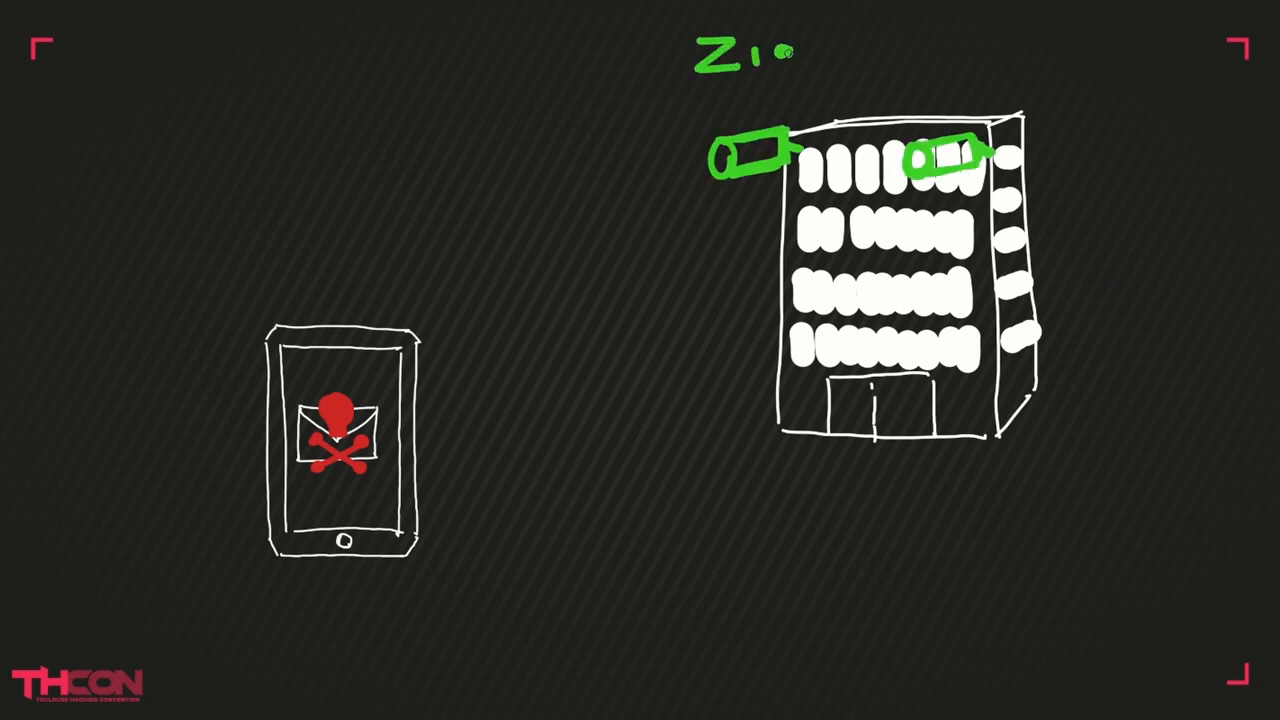
pyautogui.write('Zigbee sn')
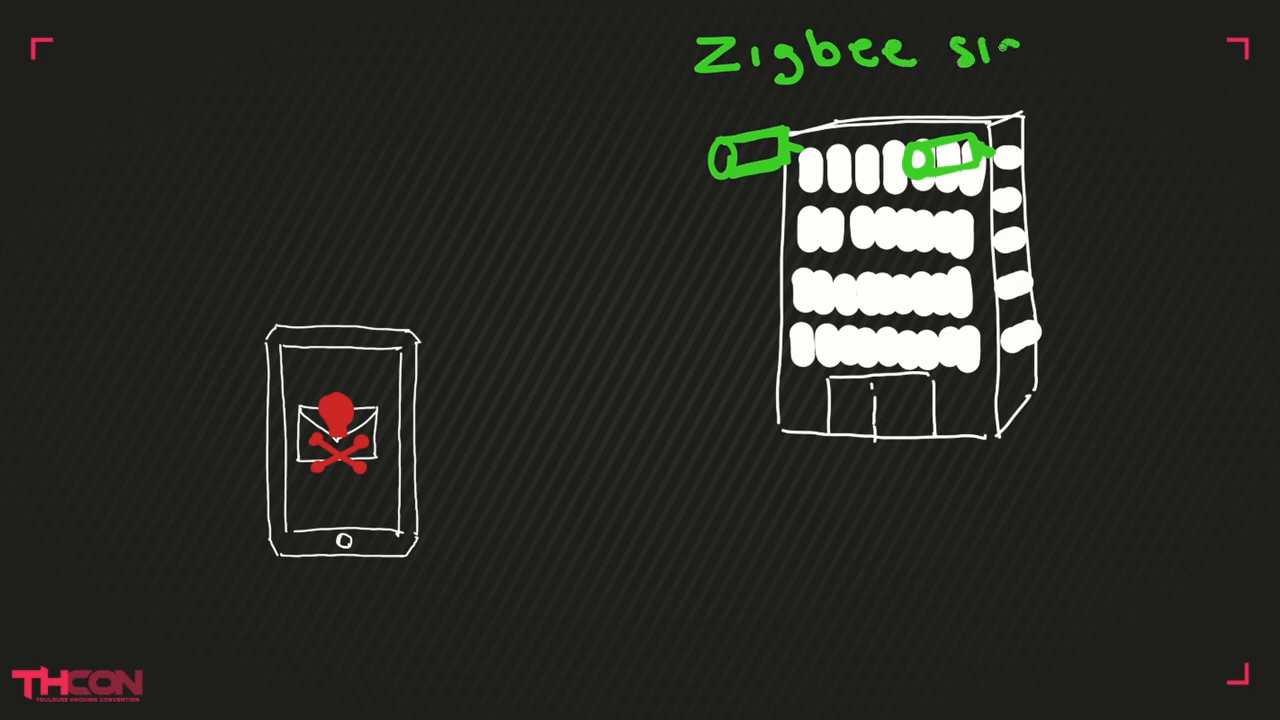
pyautogui.write('yna')
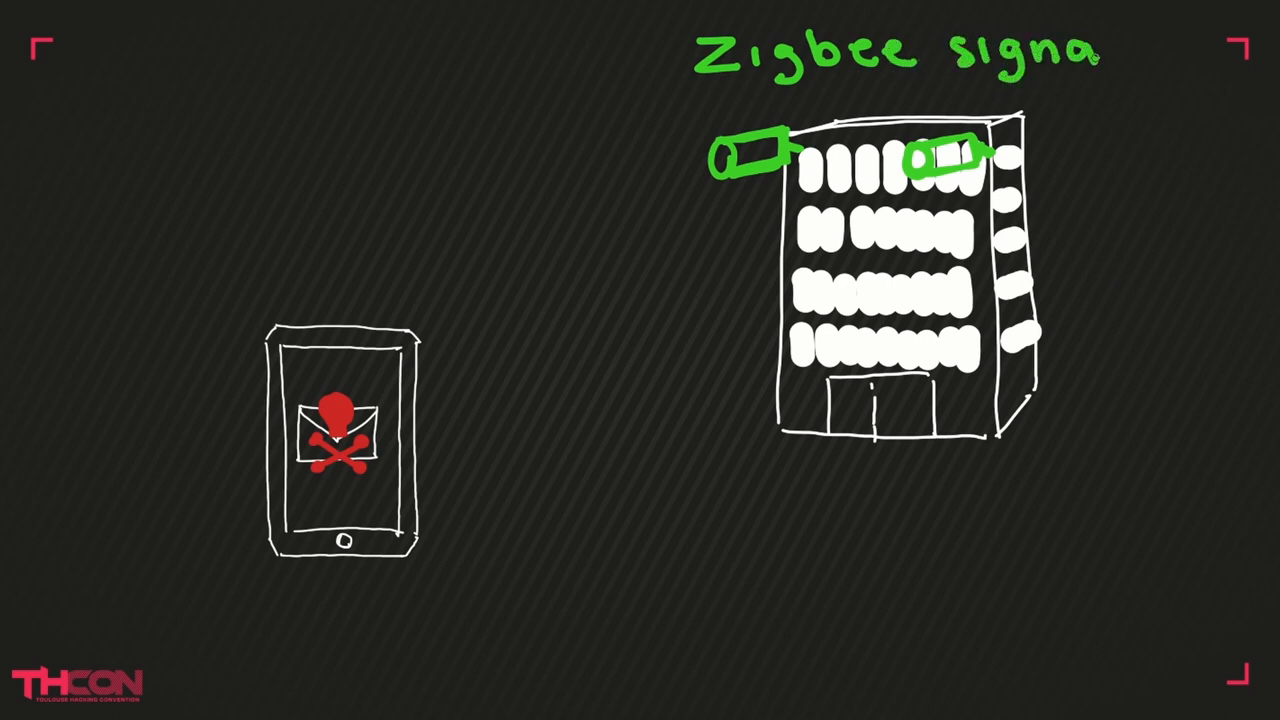
pyautogui.write('l')
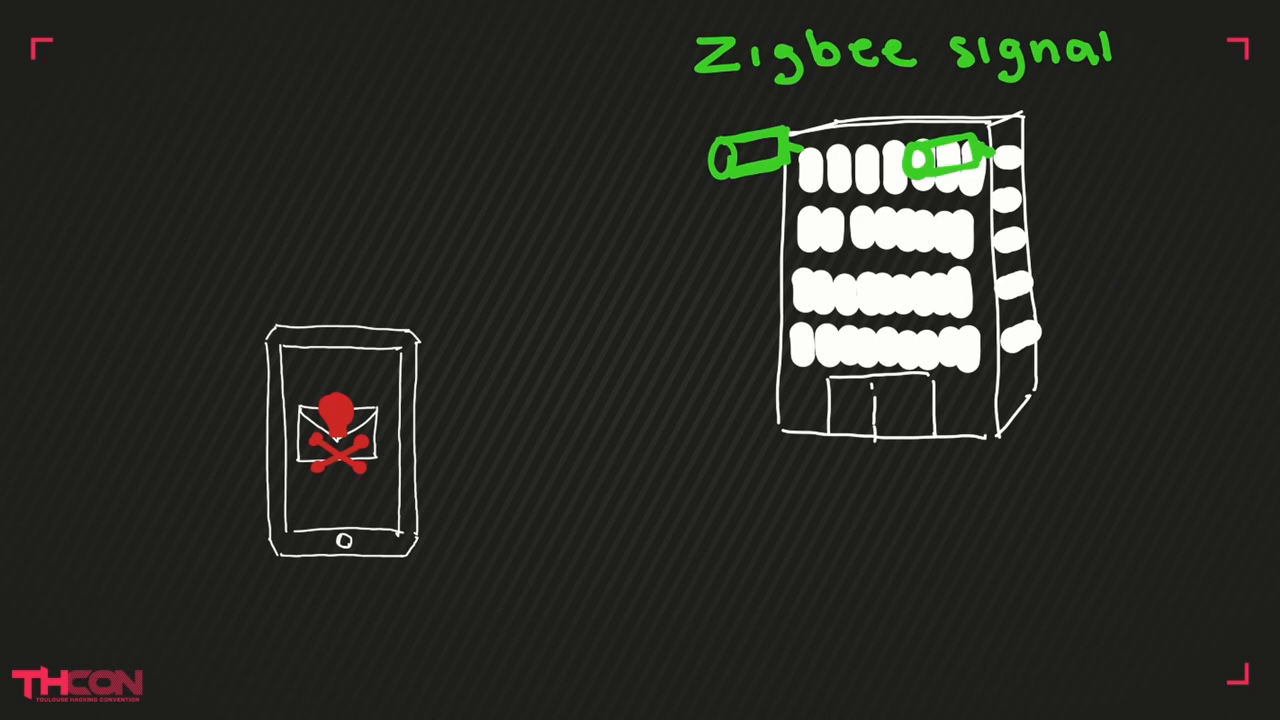
pyautogui.moveTo(250, 280); pyautogui.dragTo(450, 600)
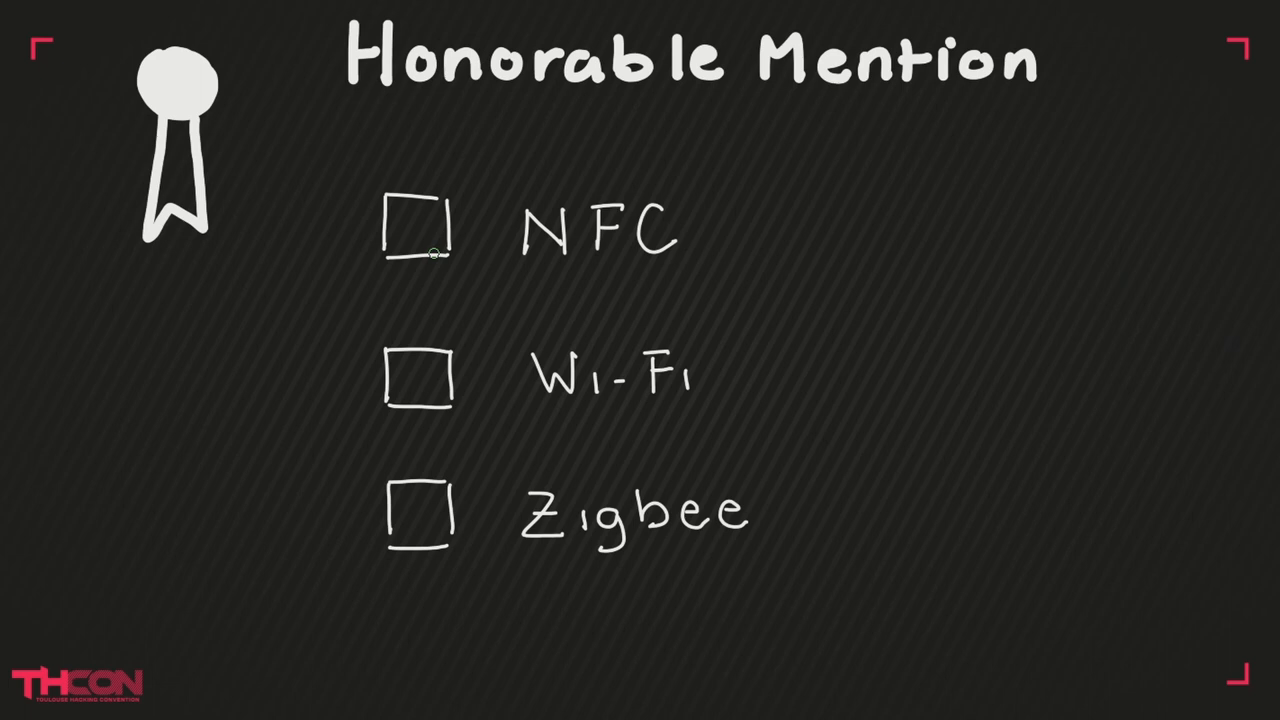
pyautogui.click(418, 225)
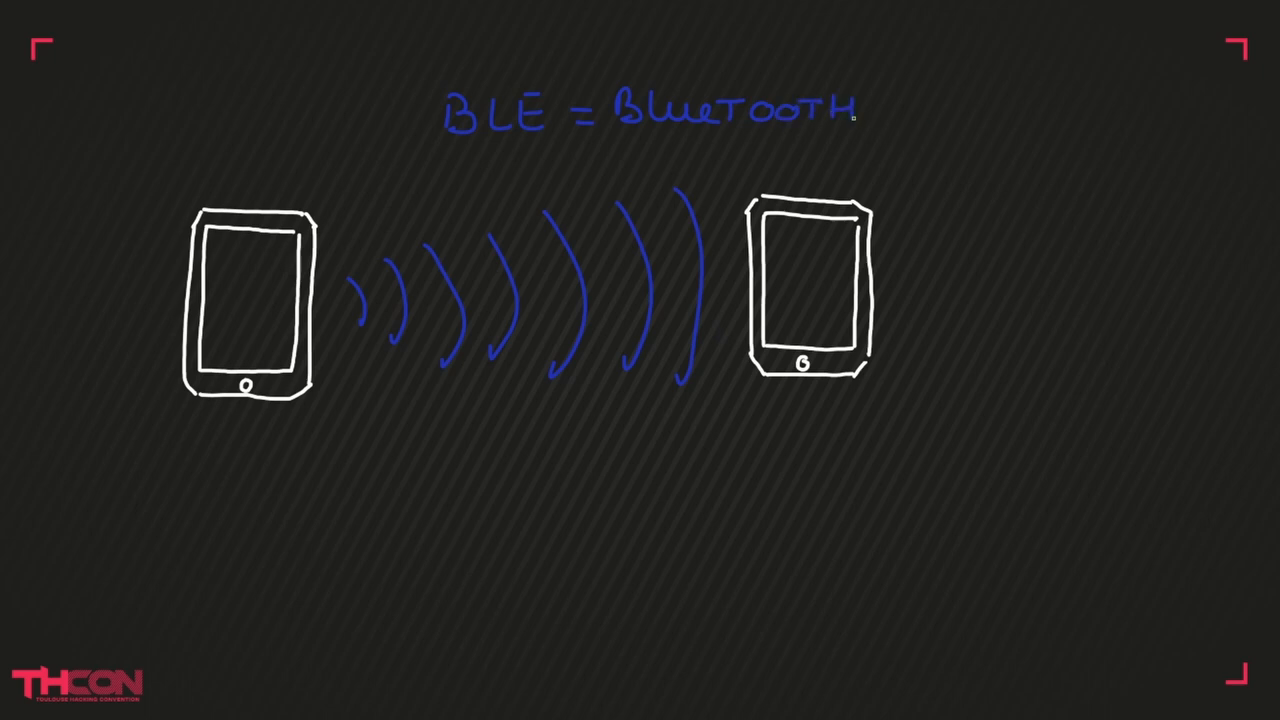
# Draw a green arrow between the tablets and finish writing "ZigBee".
pyautogui.moveTo(268, 410); pyautogui.dragTo(300, 512)
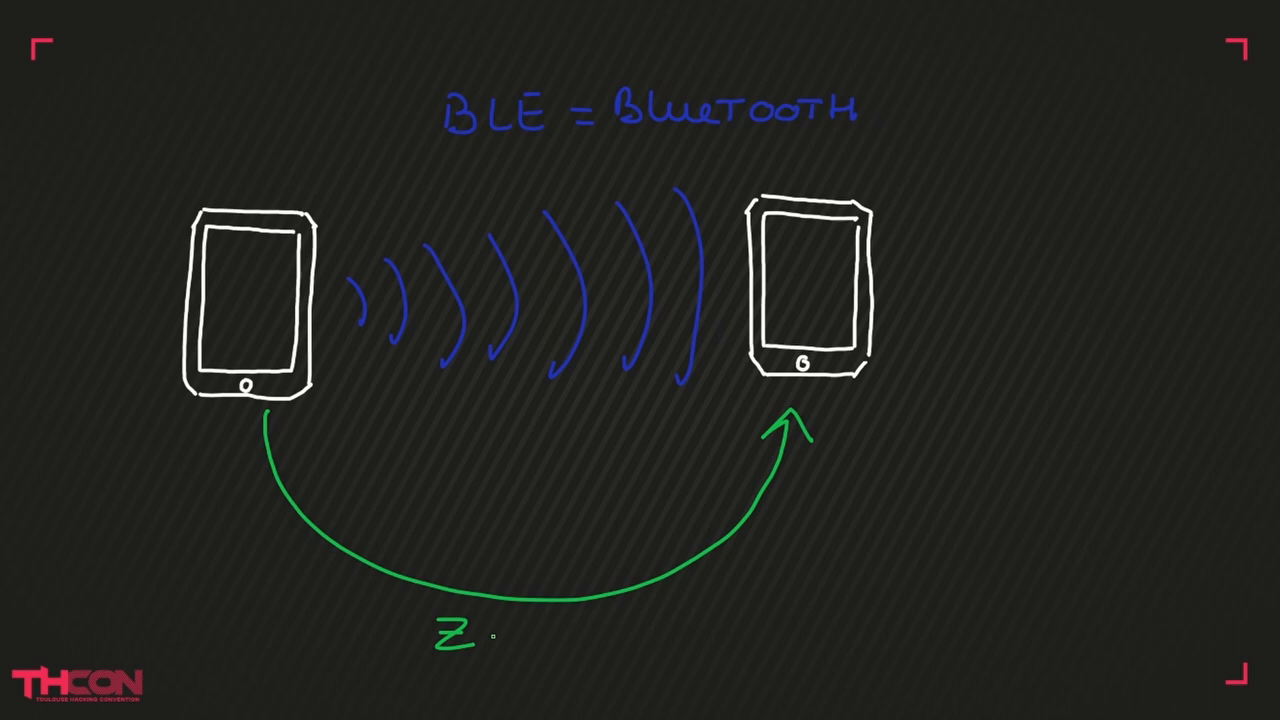
pyautogui.write('igBee')
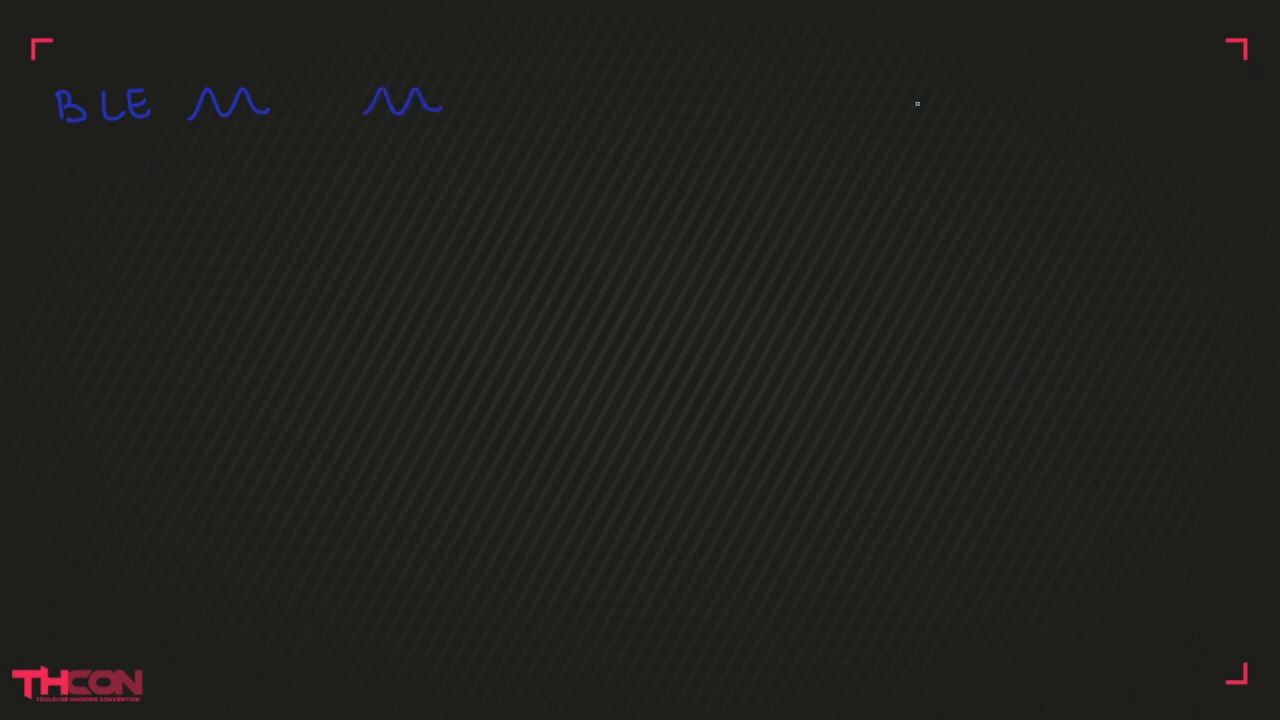
# Bridge the BLE gap with a white wave and draw two green waves after Zigbee.
pyautogui.moveTo(265, 105); pyautogui.dragTo(310, 100)
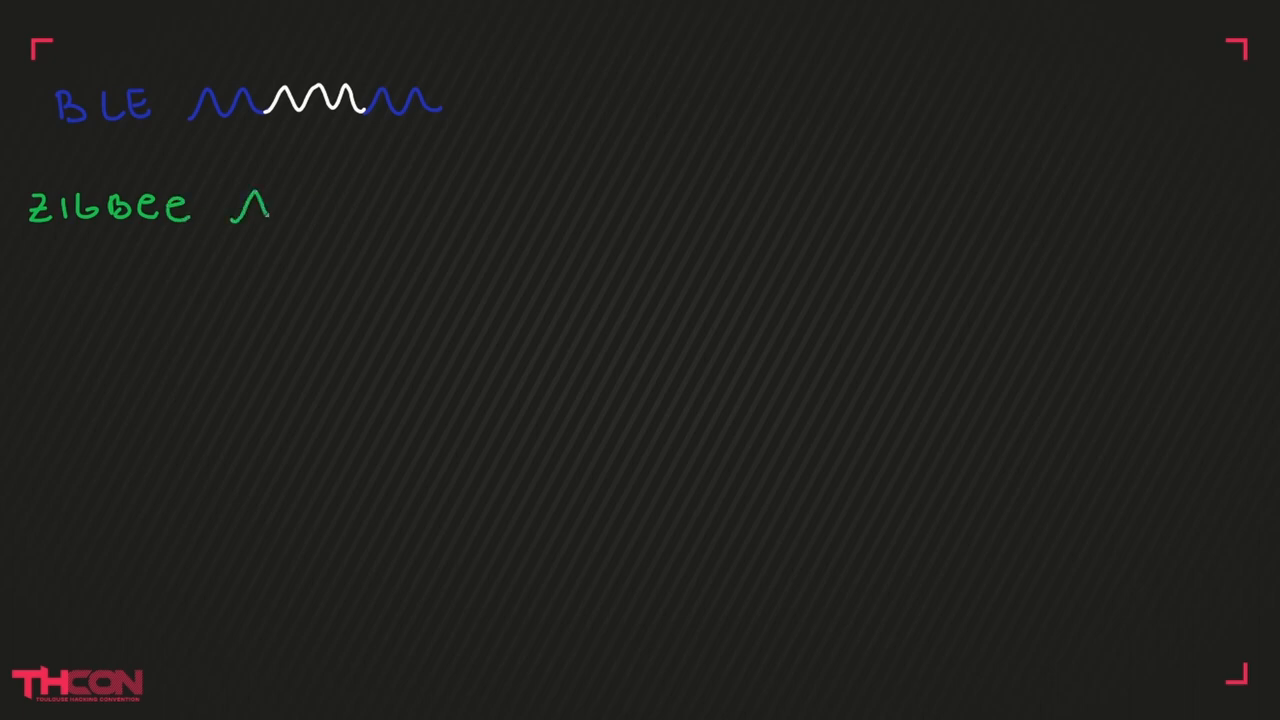
pyautogui.moveTo(255, 210); pyautogui.dragTo(310, 210)
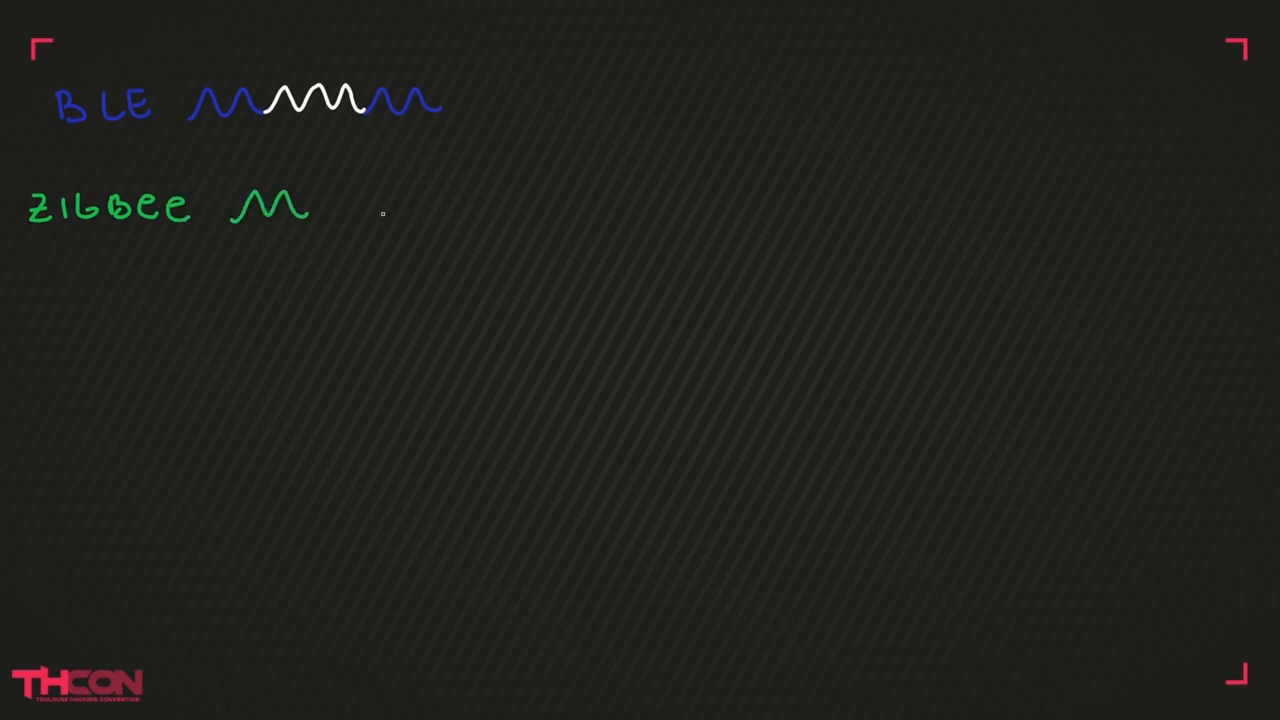
pyautogui.moveTo(375, 210); pyautogui.dragTo(450, 205)
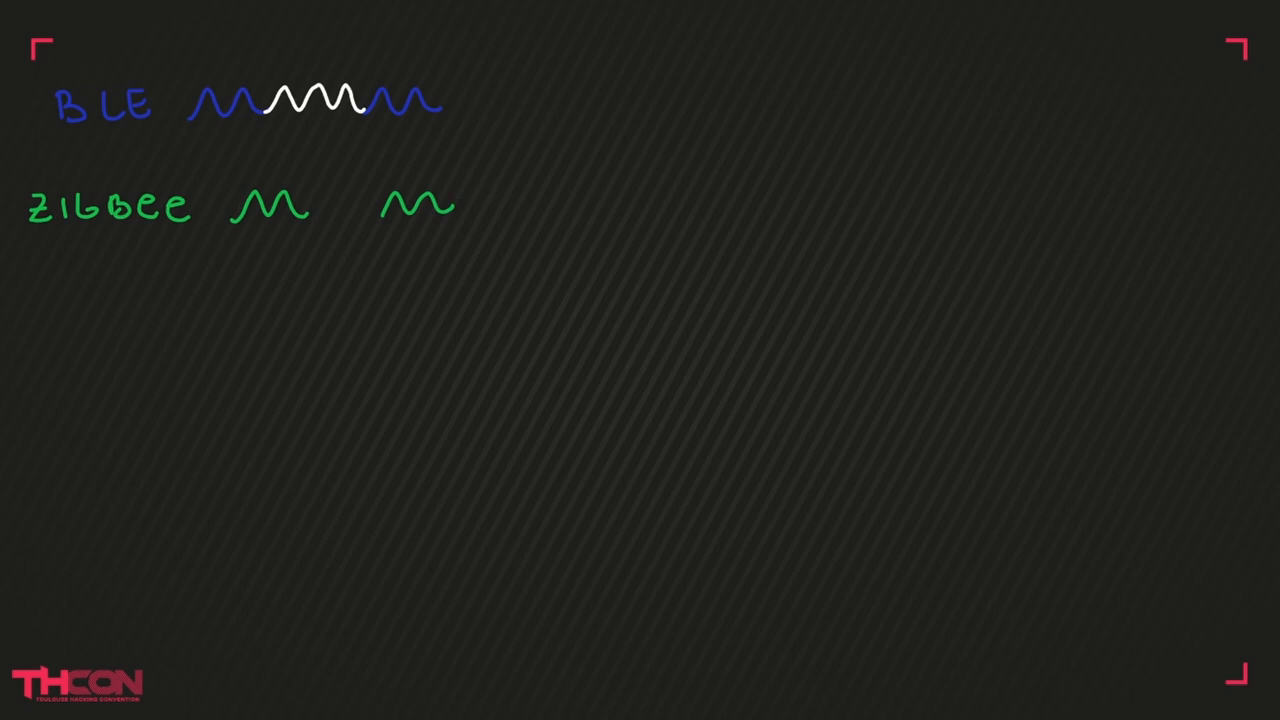
pyautogui.moveTo(305, 210); pyautogui.dragTo(370, 205)
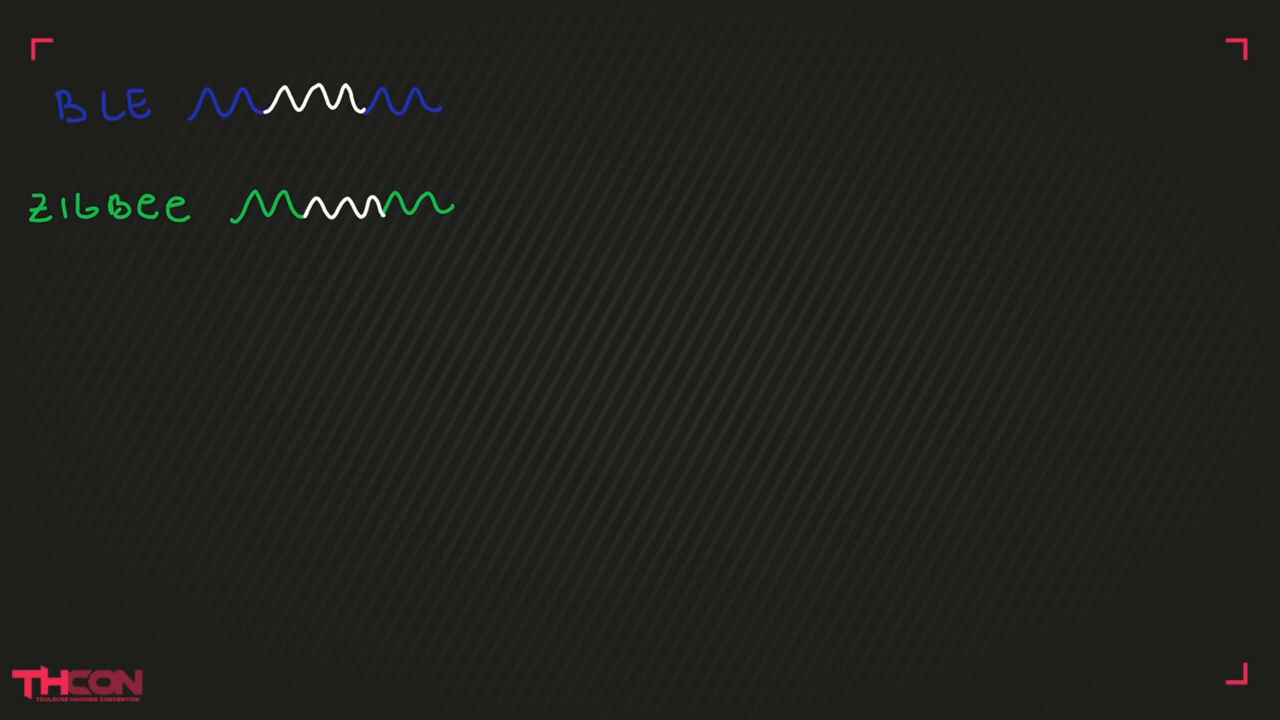
pyautogui.moveTo(562, 80)
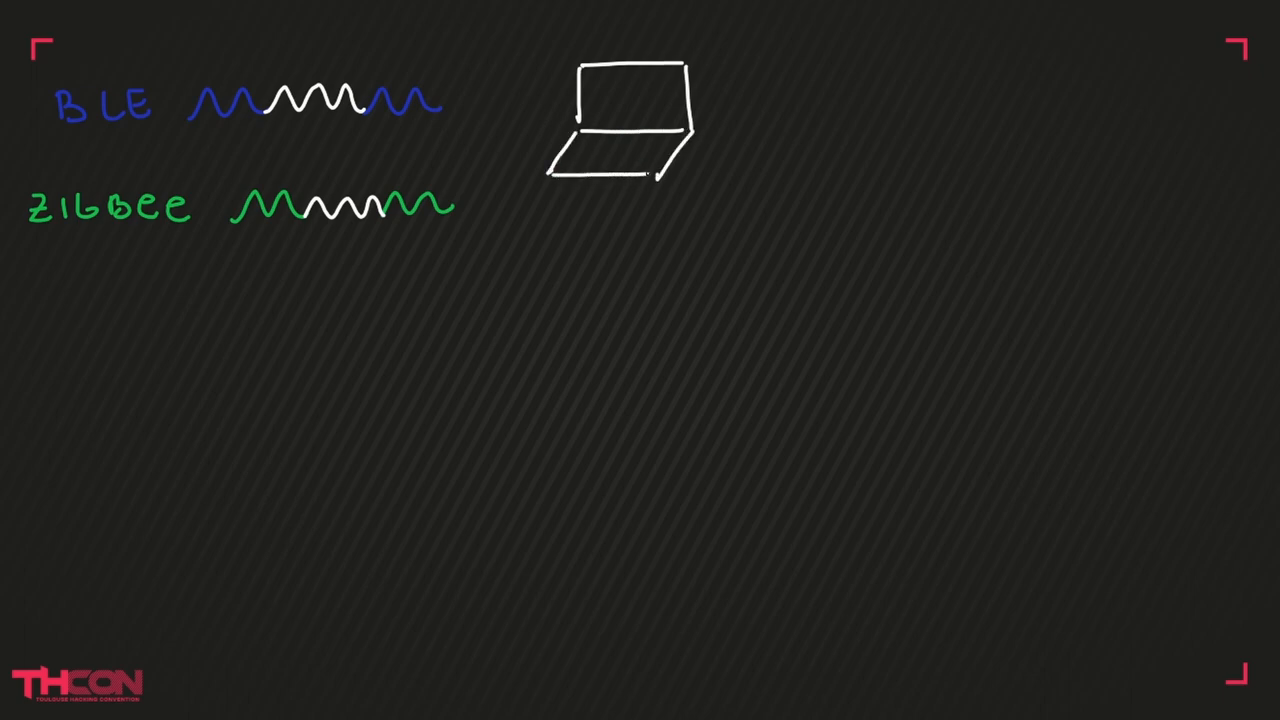
# Draw a down arrow from the laptop to a wave with white centre, green sides and blue ends.
pyautogui.moveTo(609, 205); pyautogui.dragTo(612, 285)
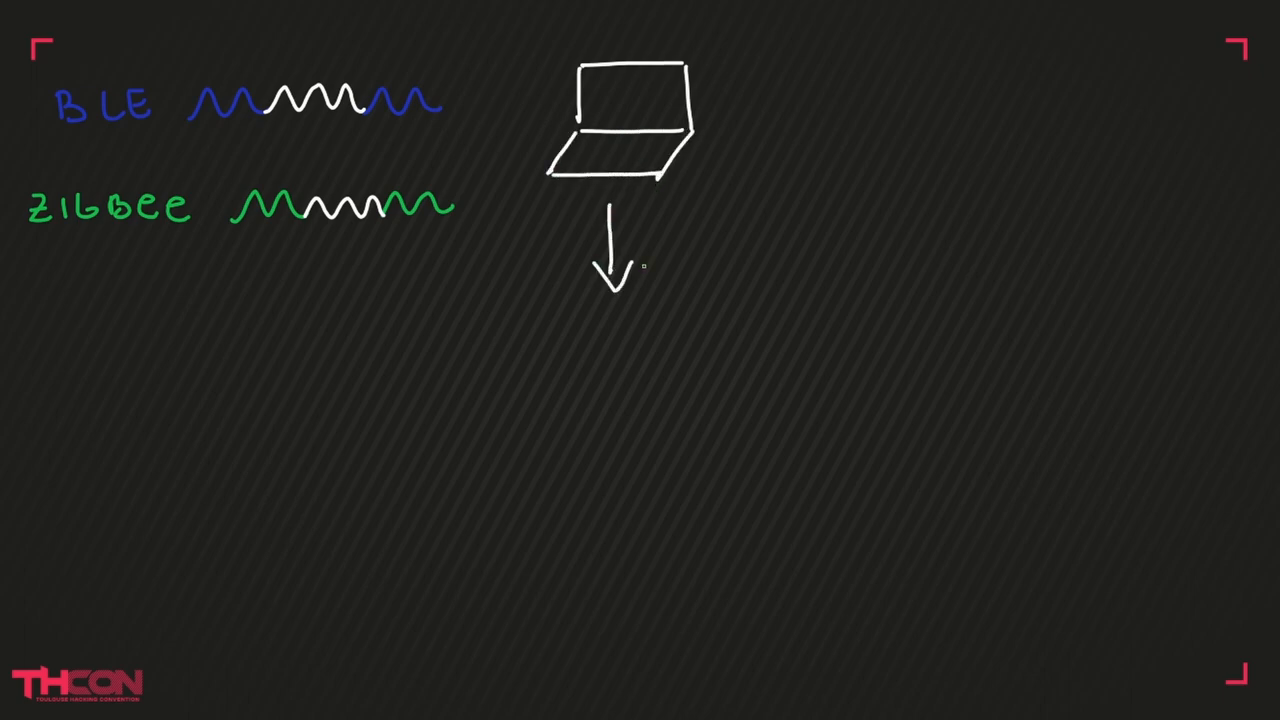
pyautogui.moveTo(560, 375); pyautogui.dragTo(670, 360)
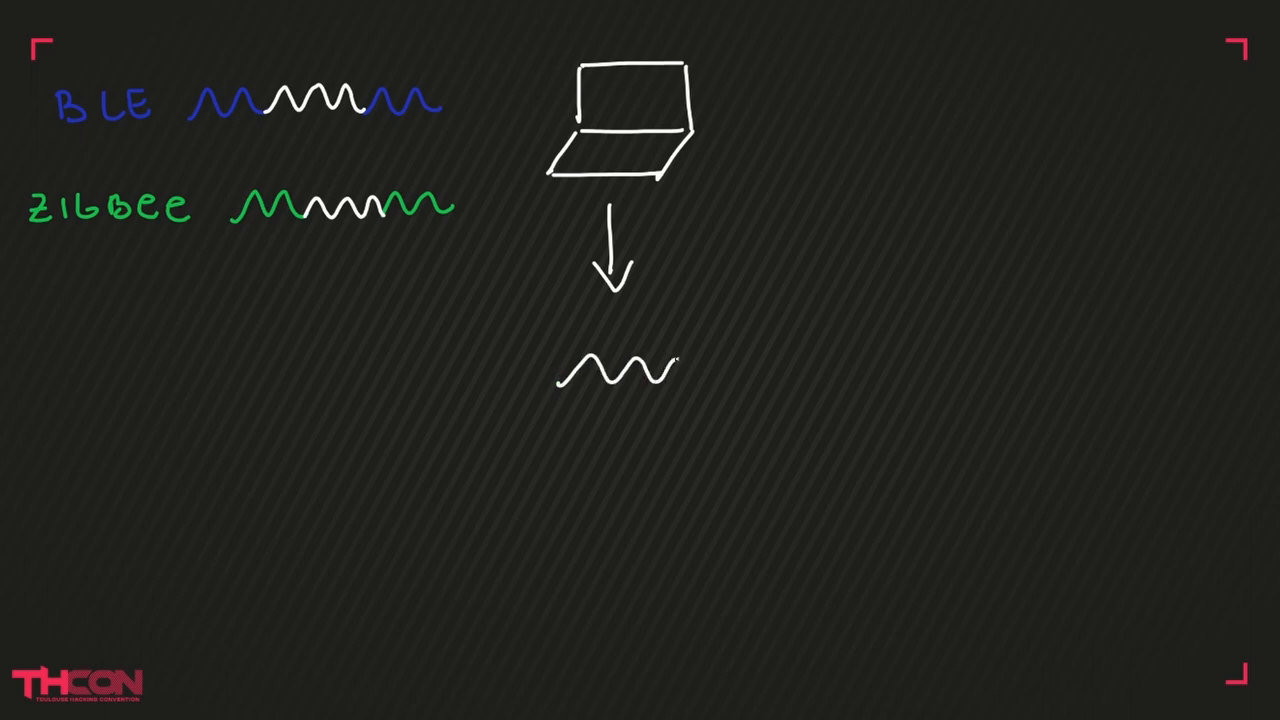
pyautogui.moveTo(670, 360); pyautogui.dragTo(710, 380)
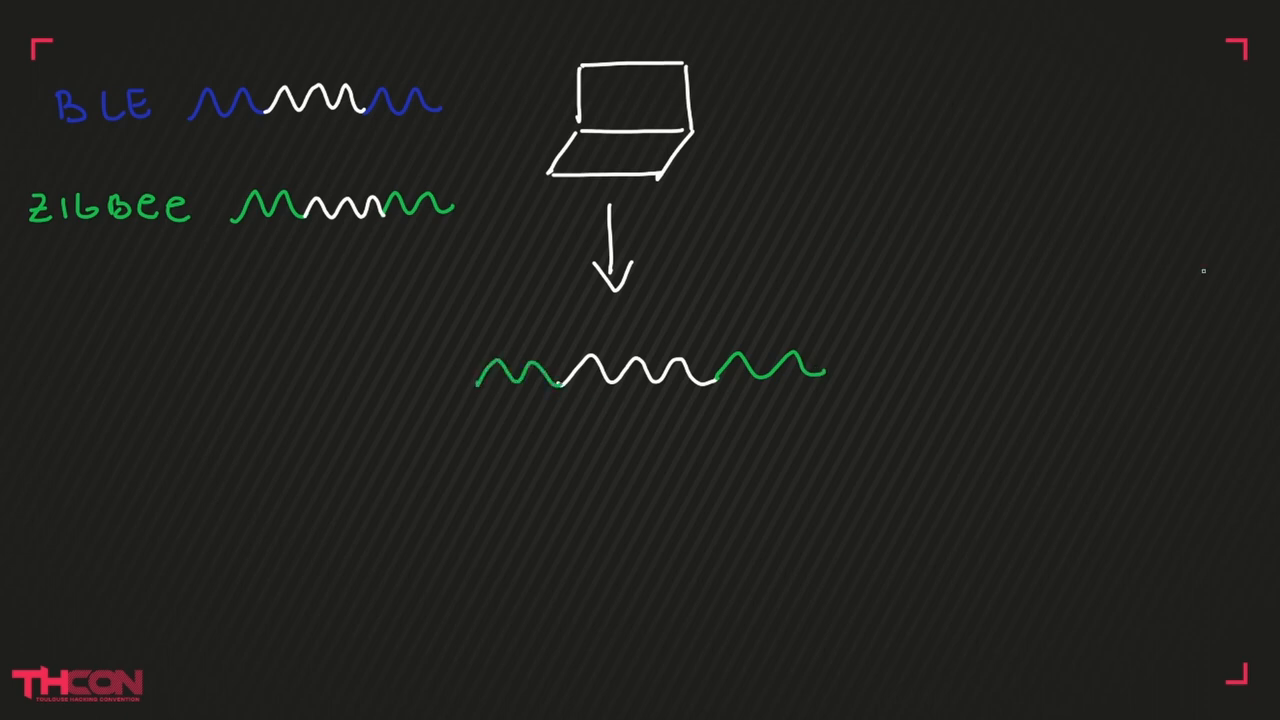
pyautogui.moveTo(820, 375); pyautogui.dragTo(935, 365)
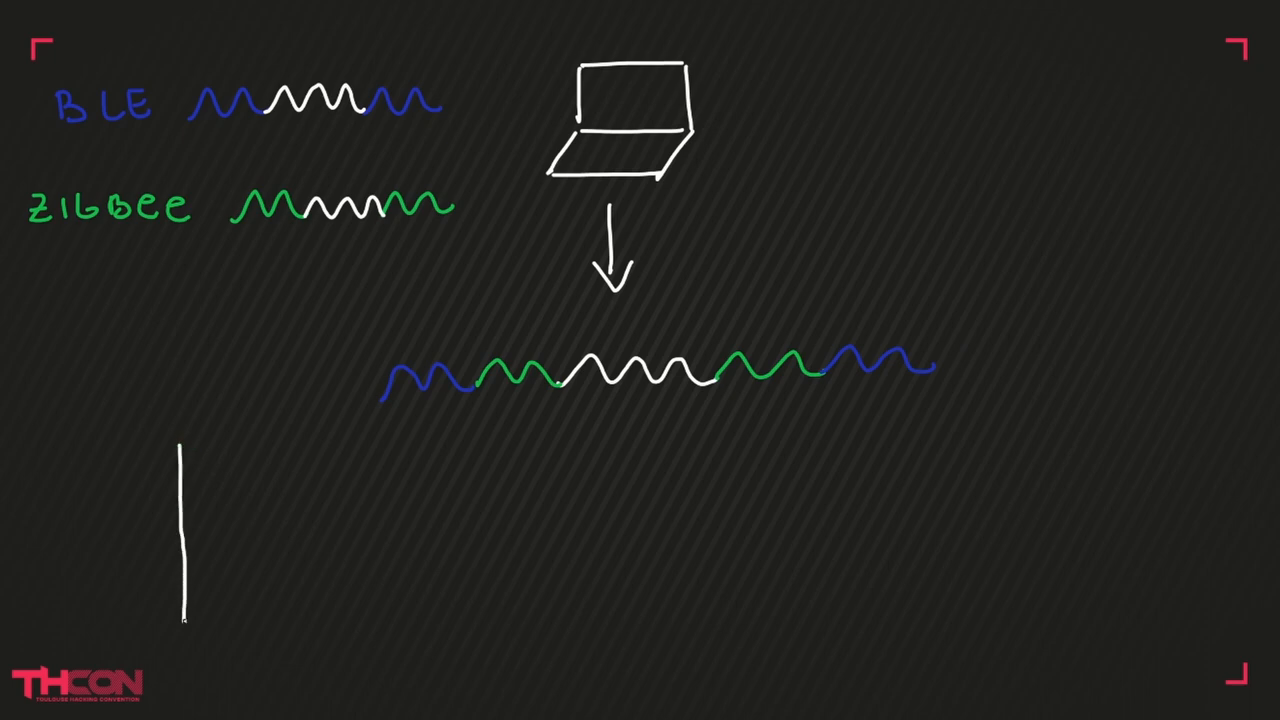
# Draw a receiver box with blue and green ears, a green-flanked white wave beside it, and start a wave below.
pyautogui.moveTo(182, 628); pyautogui.dragTo(312, 632)
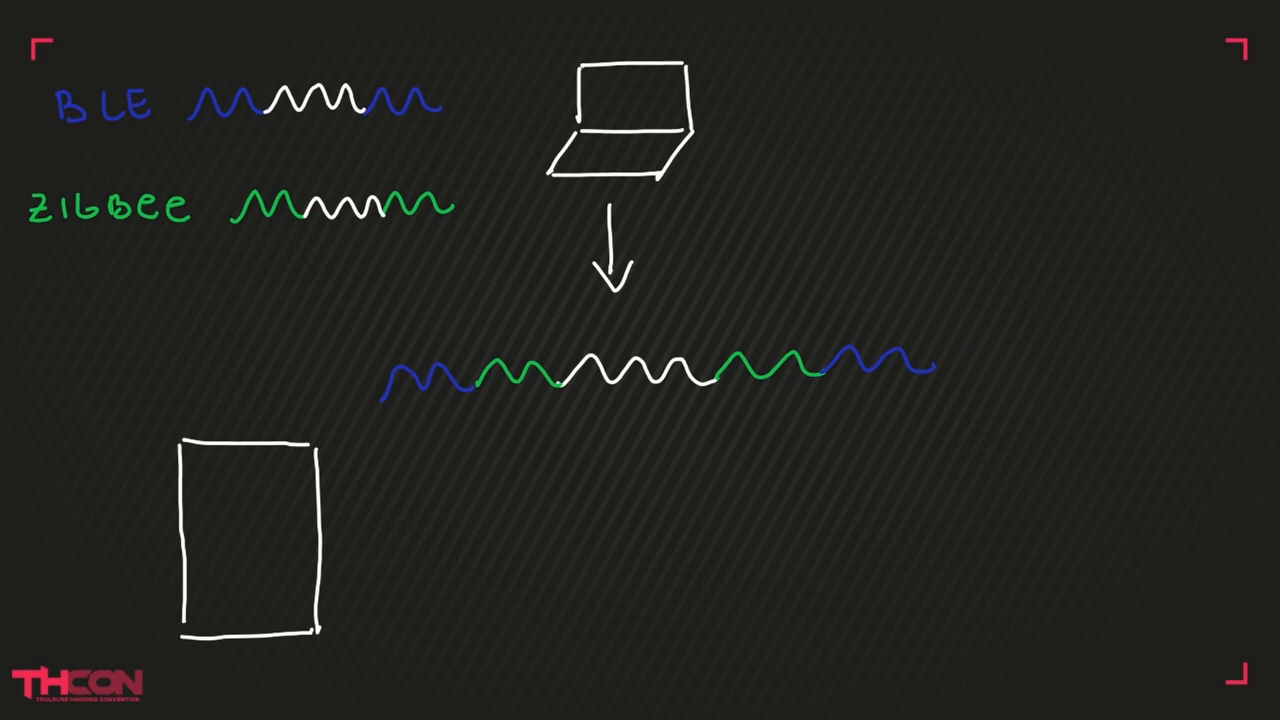
pyautogui.moveTo(250, 465); pyautogui.dragTo(248, 535)
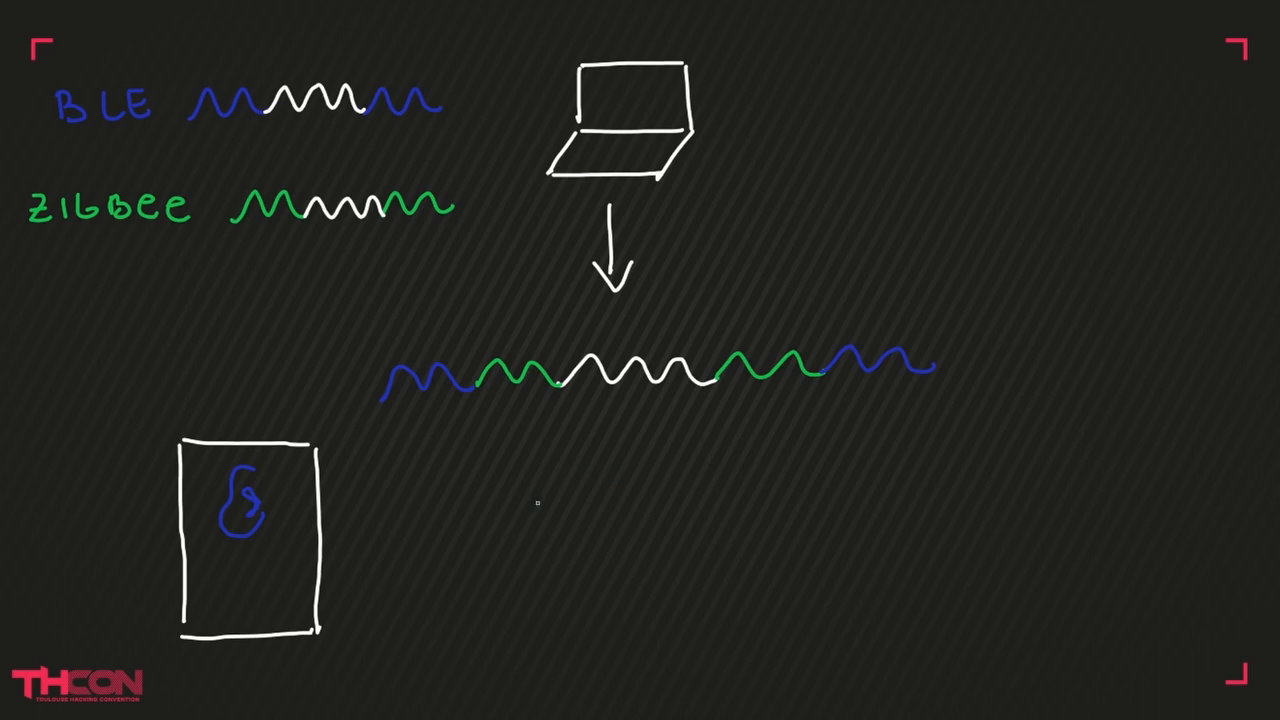
pyautogui.moveTo(535, 500); pyautogui.dragTo(690, 495)
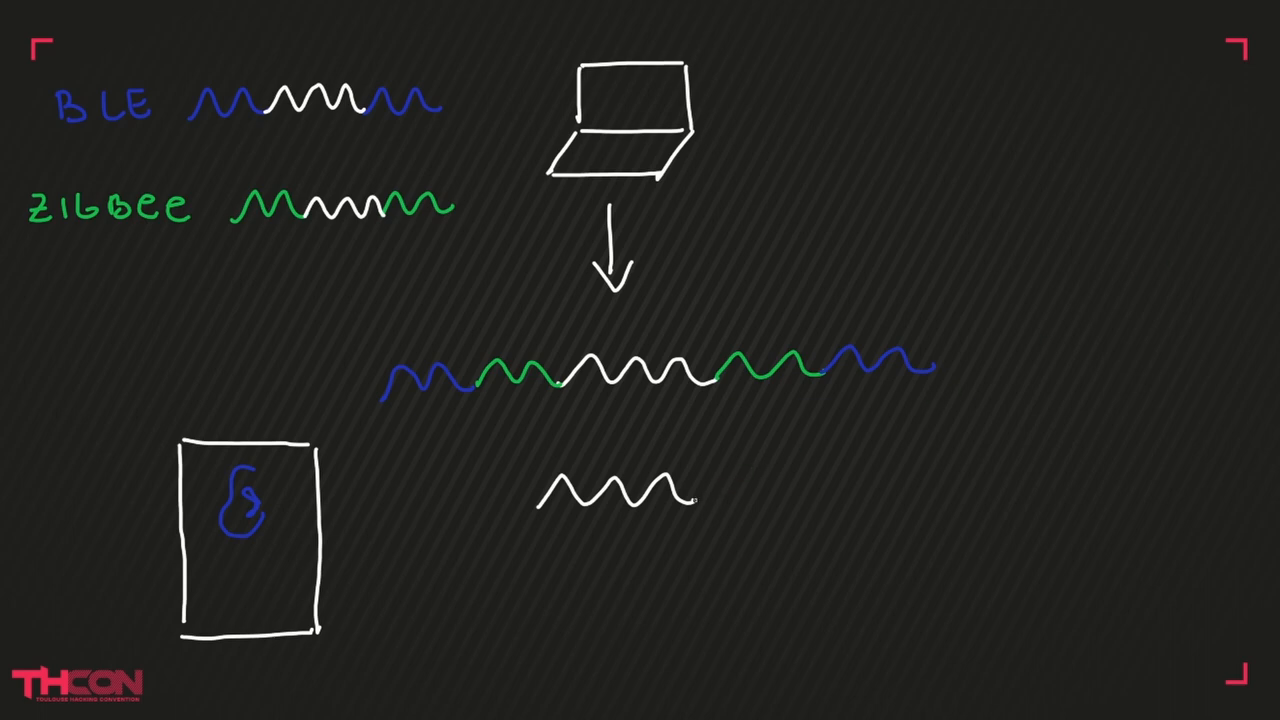
pyautogui.moveTo(695, 490); pyautogui.dragTo(785, 490)
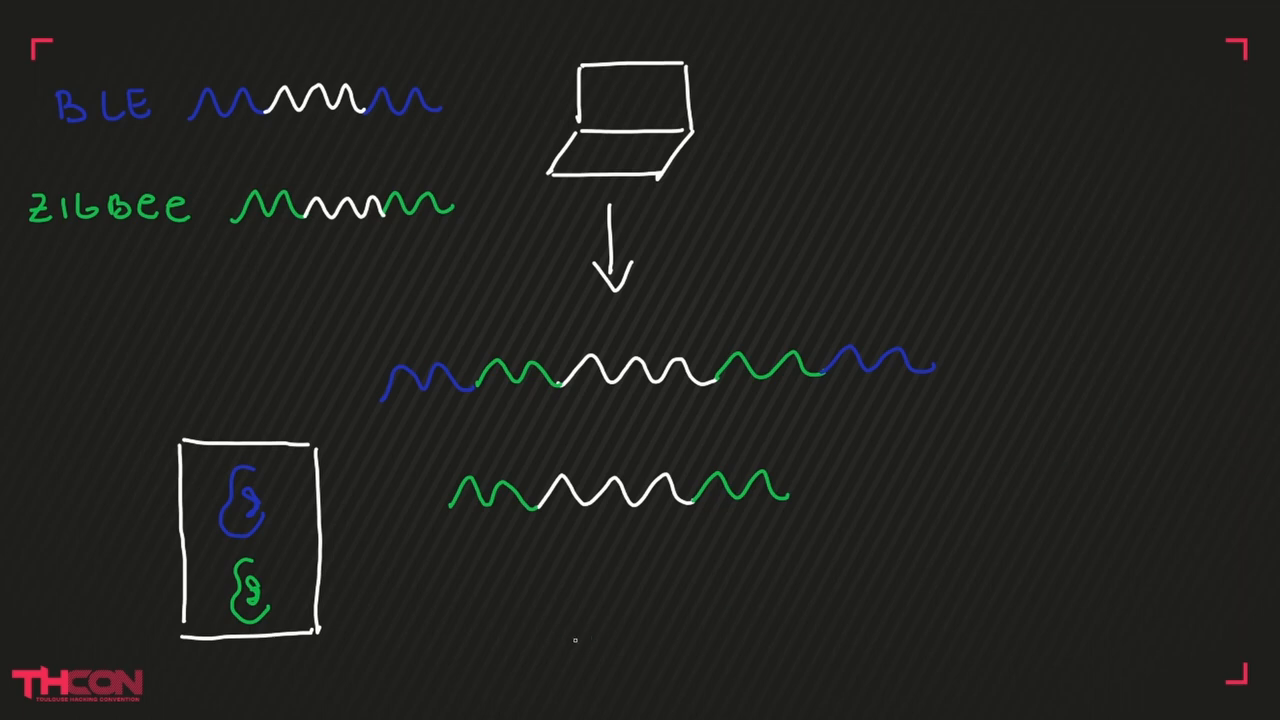
pyautogui.moveTo(500, 600); pyautogui.dragTo(625, 580)
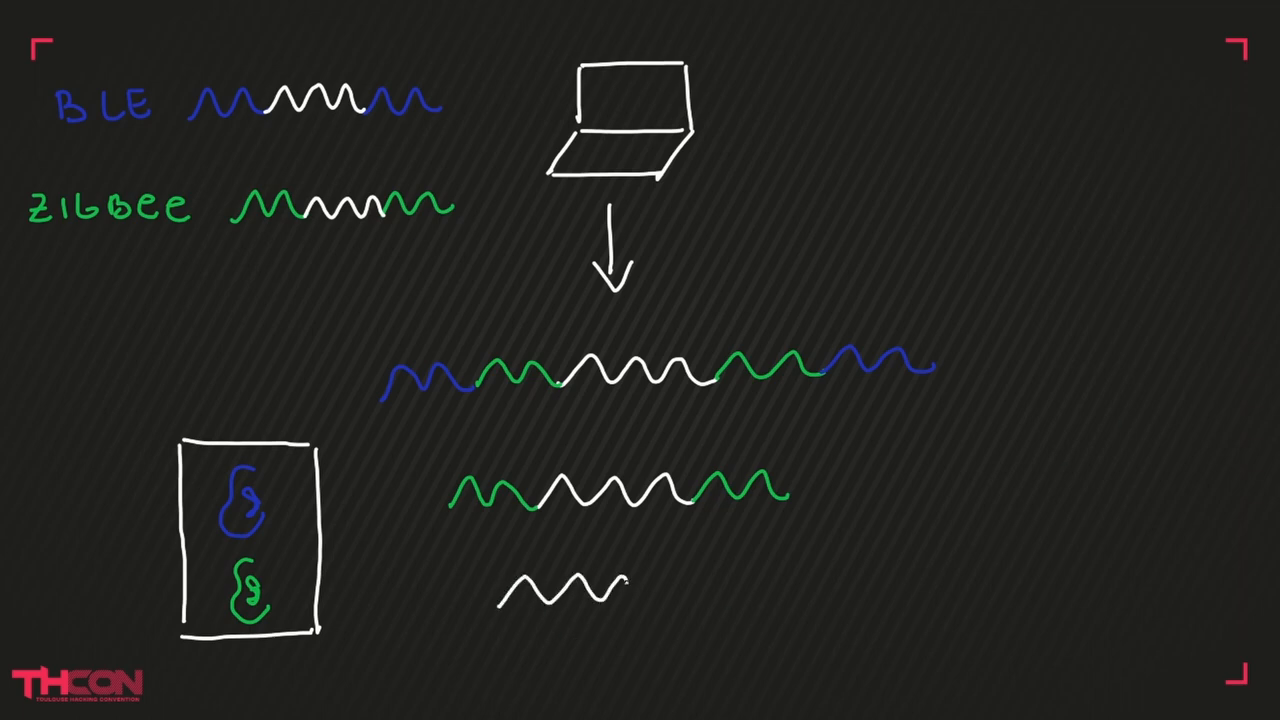